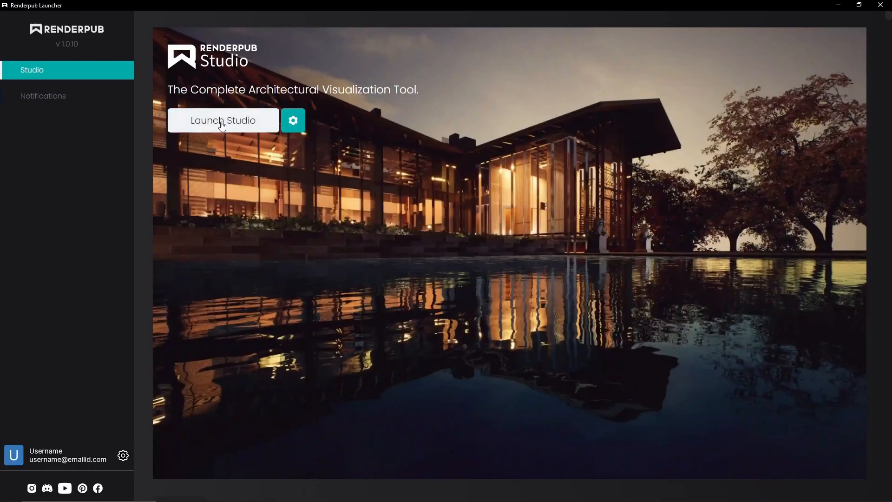
# Step: Launch RenderPub Studio from the Launcher's Launch Studio button
pyautogui.click(223, 120)
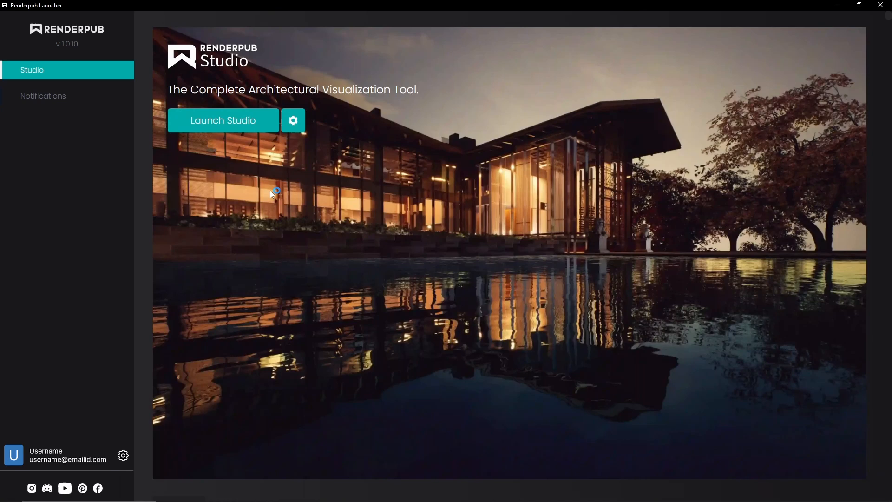
pyautogui.click(222, 120)
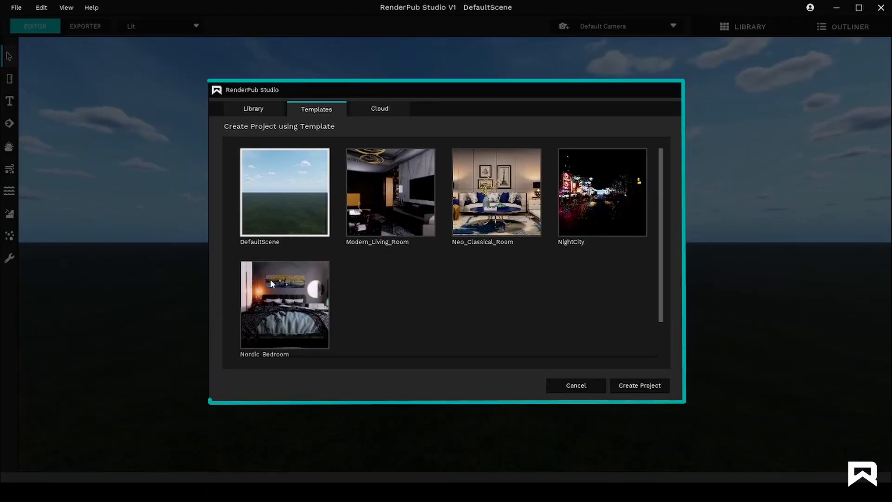
pyautogui.moveTo(379, 367)
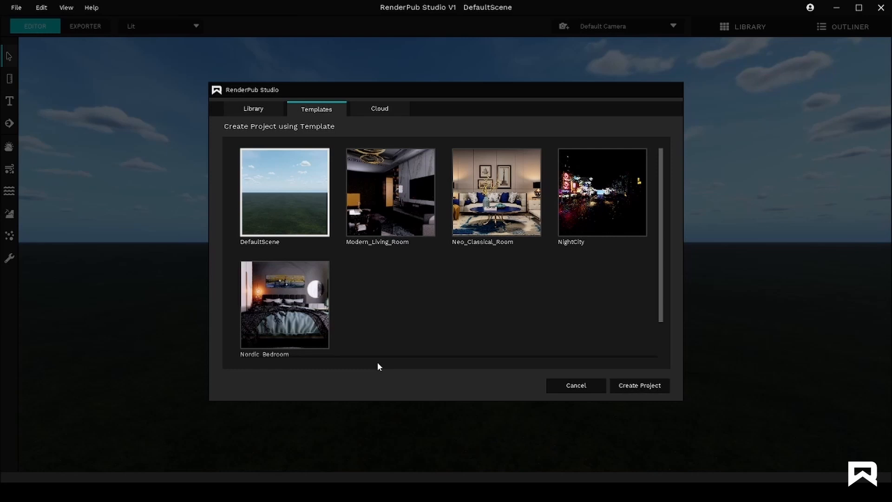
# Step: Dismiss the template chooser, land in the sofa scene and start File > Import for the Branch mesh
pyautogui.click(638, 385)
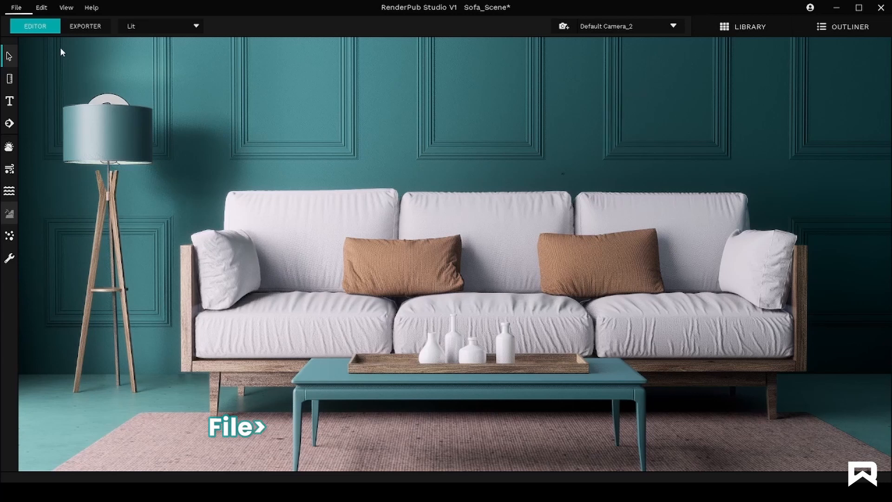
pyautogui.click(16, 8)
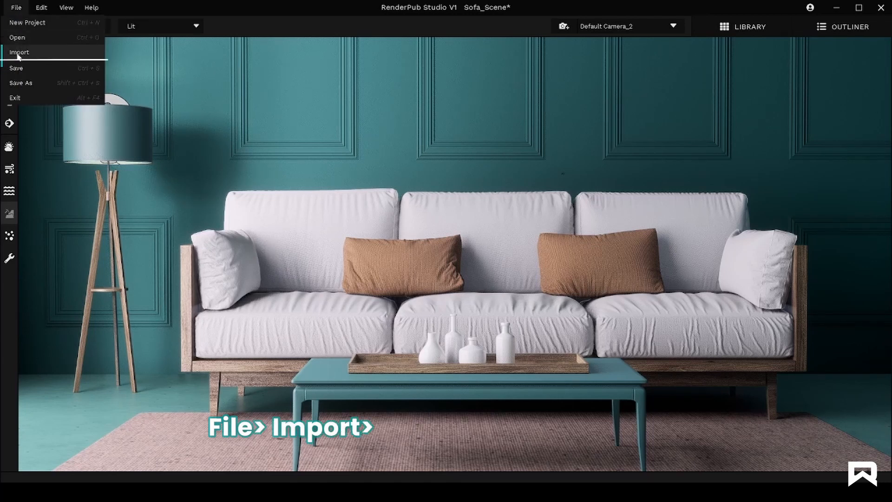
pyautogui.click(20, 52)
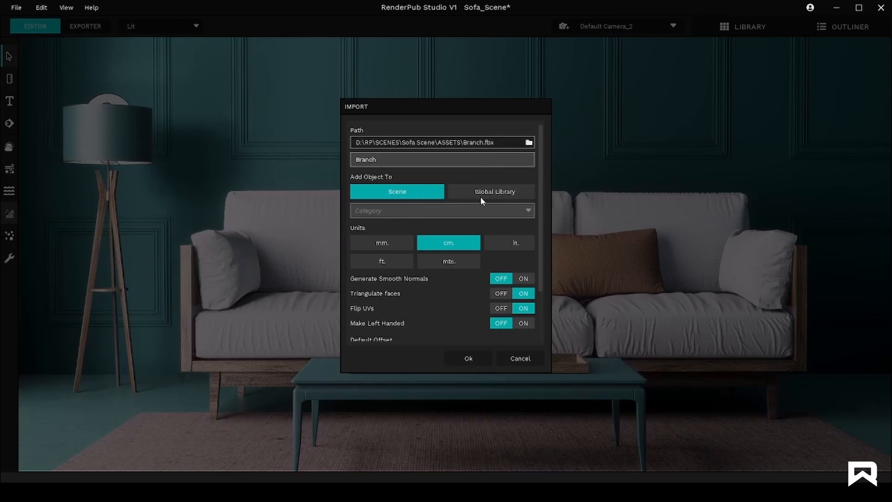
pyautogui.moveTo(397, 192)
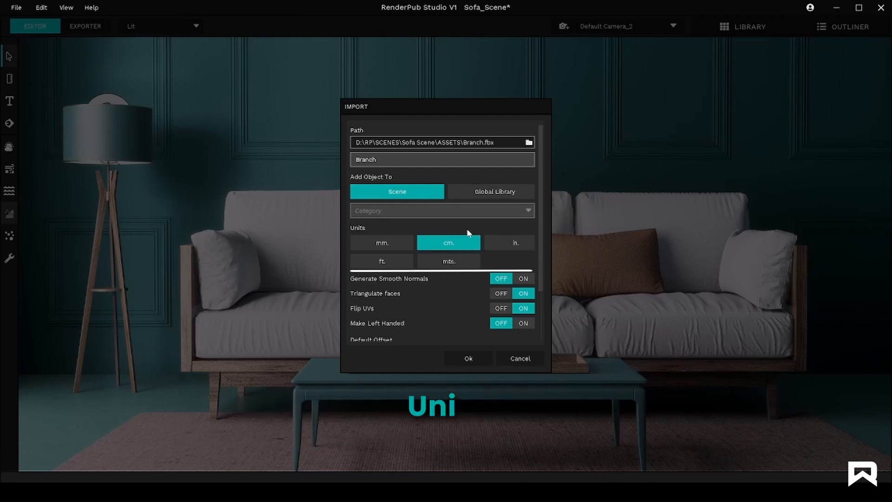
pyautogui.moveTo(381, 242)
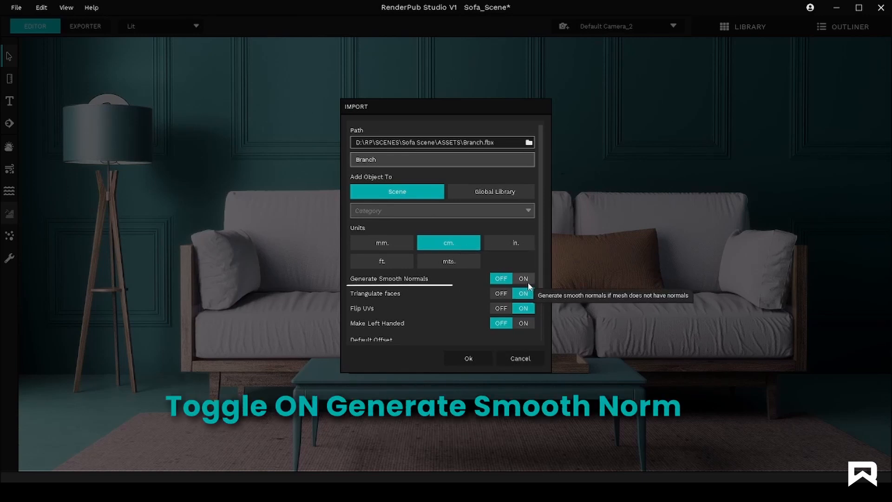
# Step: Import Branch.fbx to the Scene in cm with Generate Smooth Normals switched ON
pyautogui.click(522, 278)
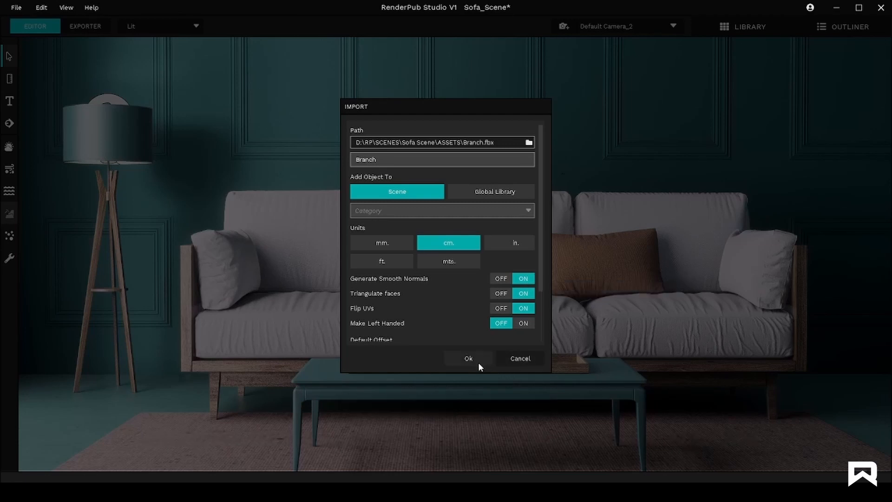
pyautogui.click(469, 358)
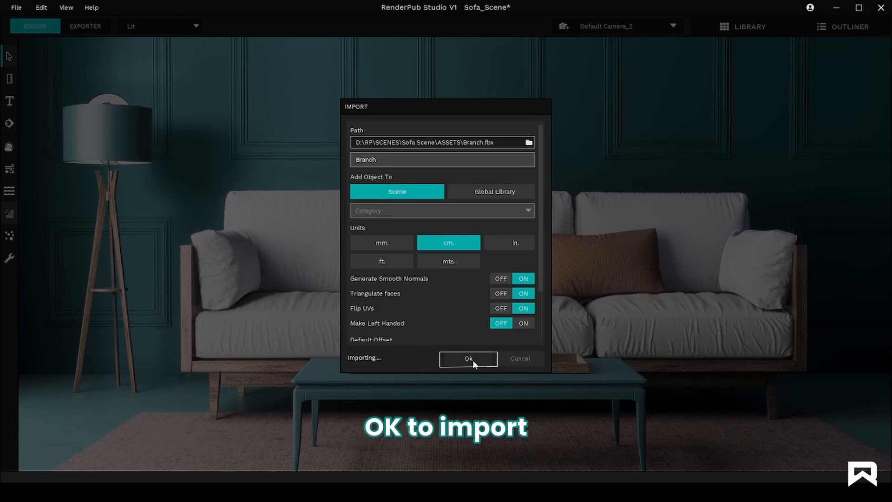
# Step: Select the imported branch mesh sitting on the left sofa cushion
pyautogui.click(468, 359)
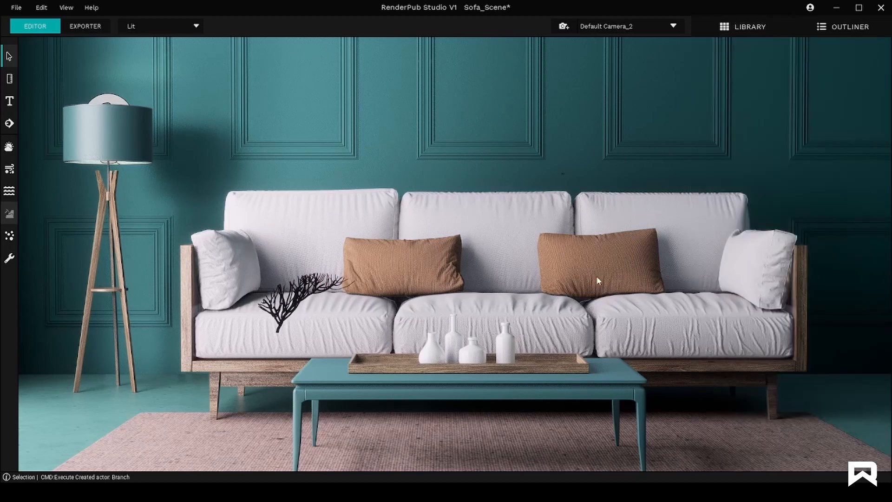
pyautogui.click(295, 284)
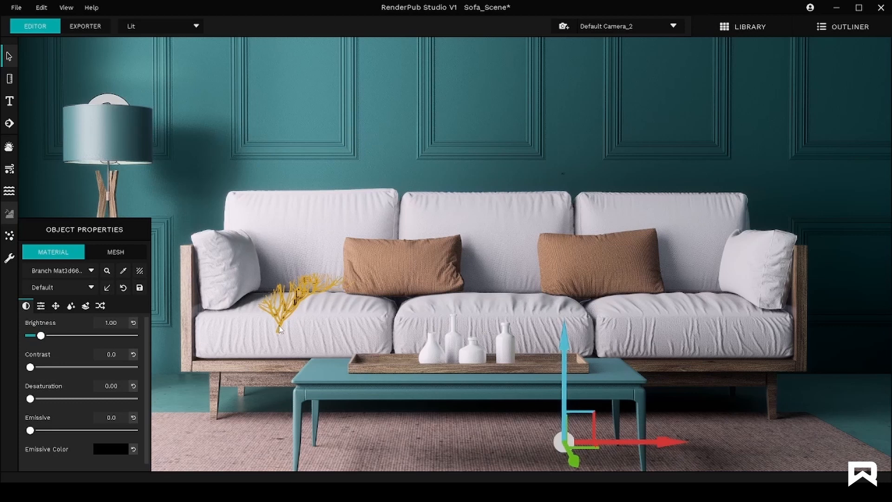
# Step: Center the branch's pivot on its mesh and show its MESH location, rotation and scale settings
pyautogui.rightClick(279, 329)
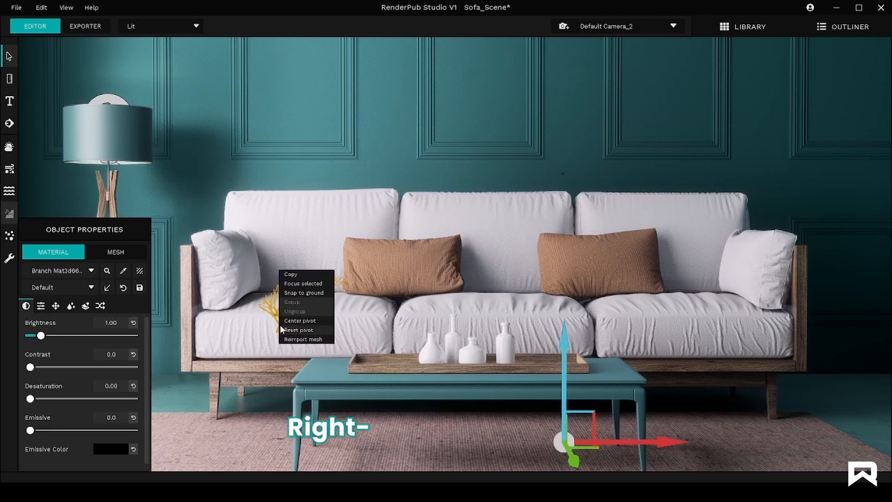
pyautogui.click(300, 320)
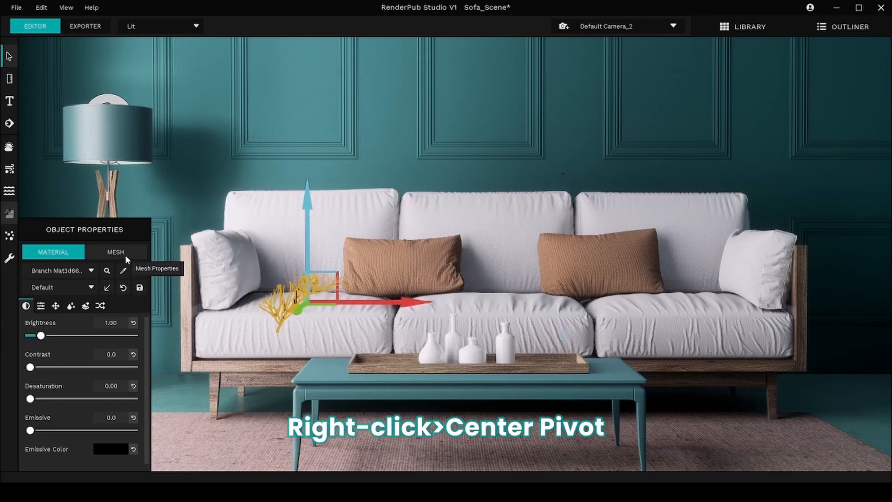
pyautogui.click(115, 251)
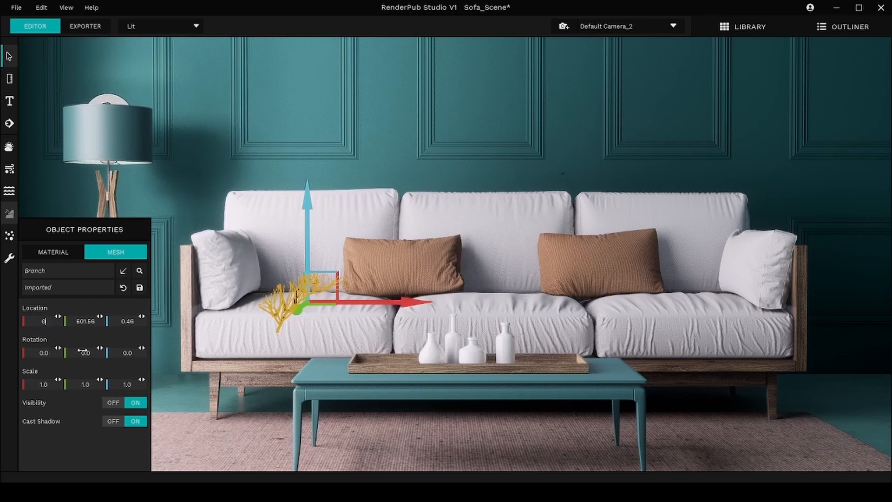